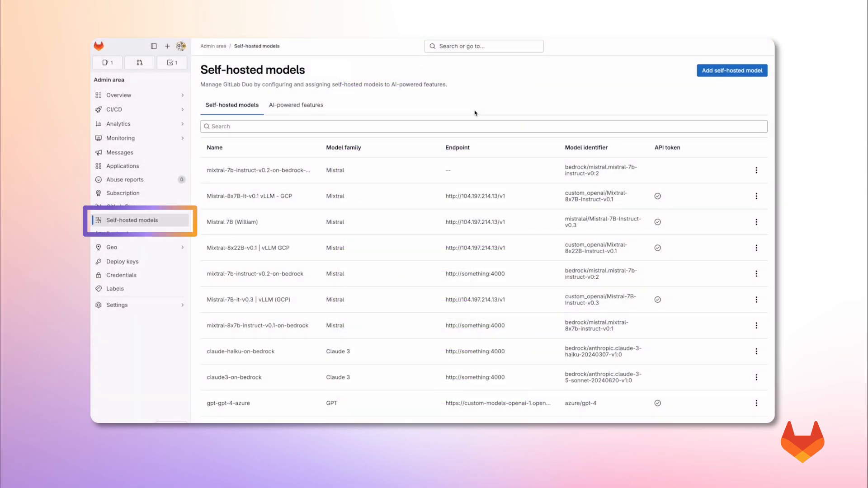
Step: Review the AI-powered feature assignments, then return to models and open Add self-hosted model
scroll("down", 3)
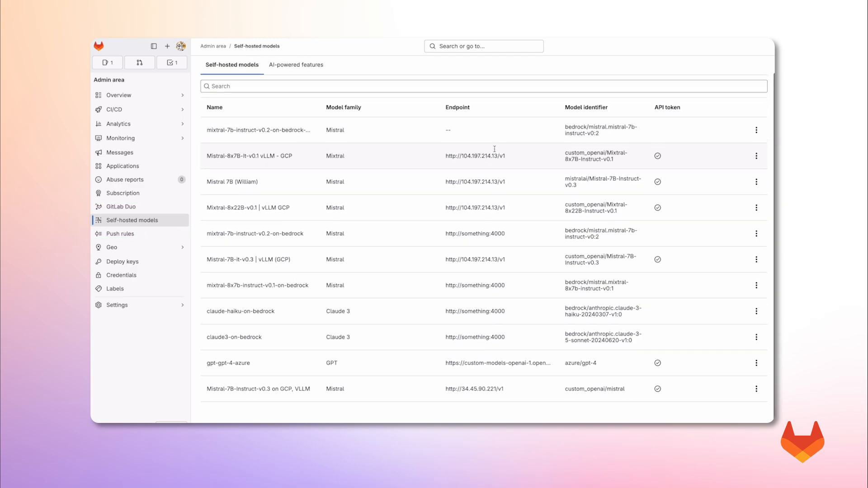
scroll("up", 3)
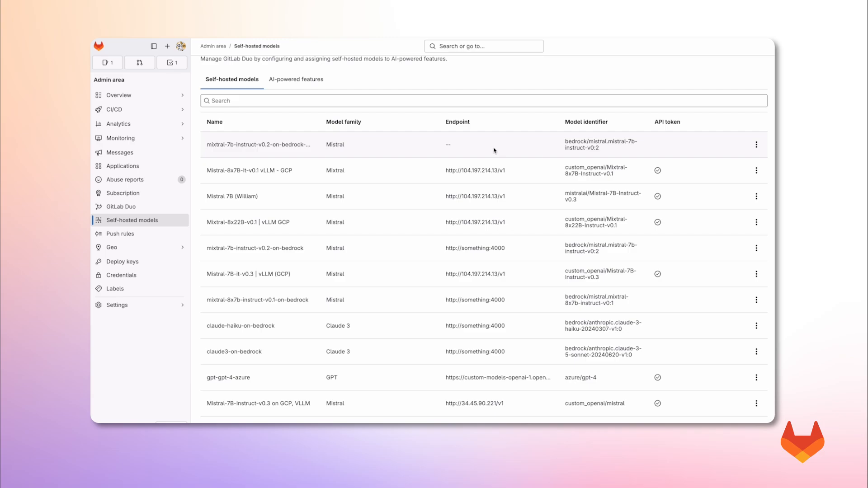
scroll("up", 3)
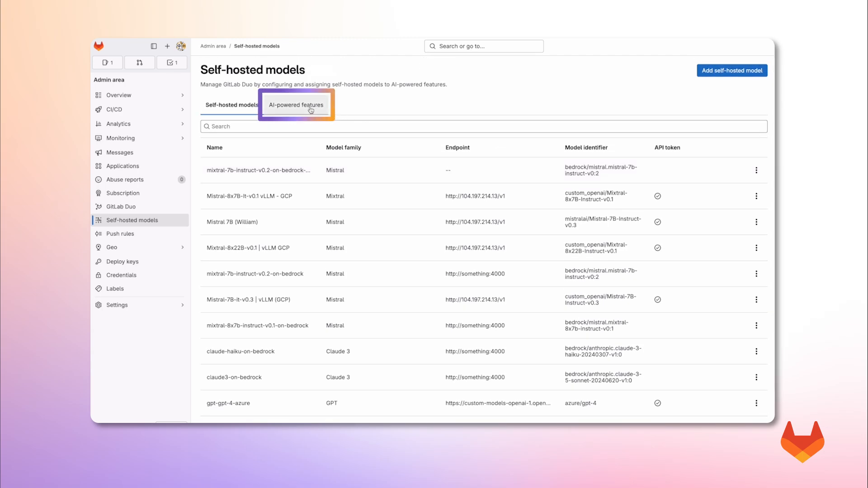
left_click(296, 105)
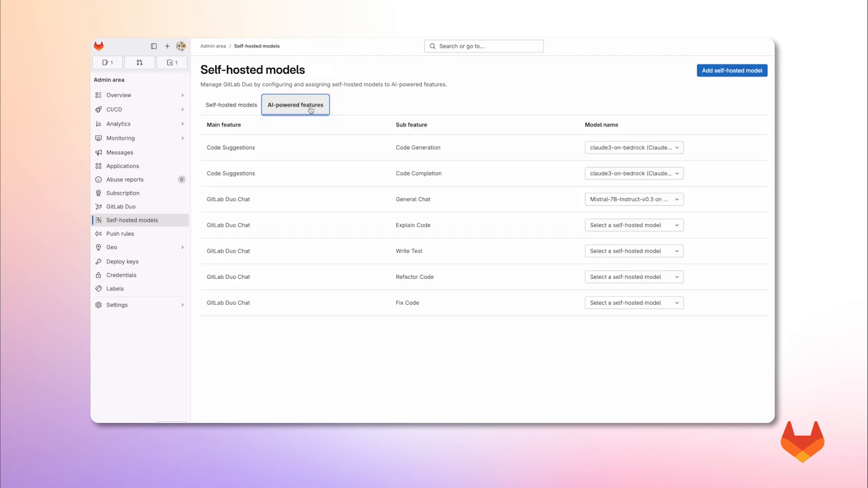
mouse_move(518, 170)
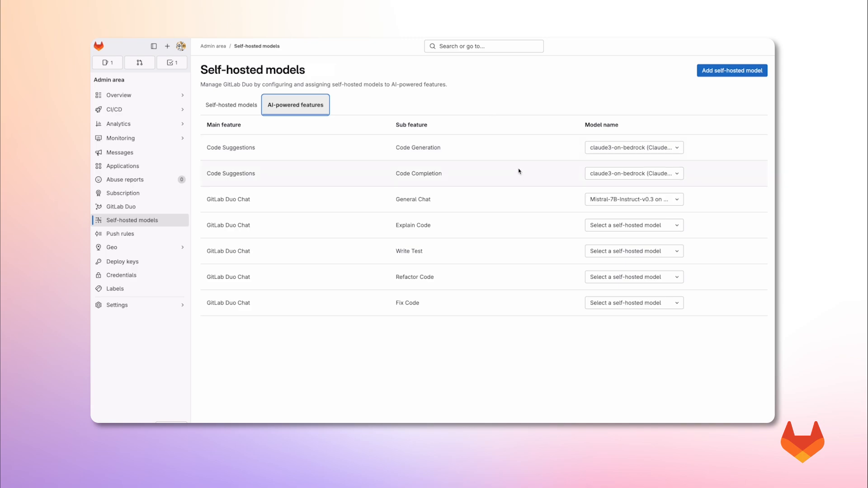
left_click(634, 224)
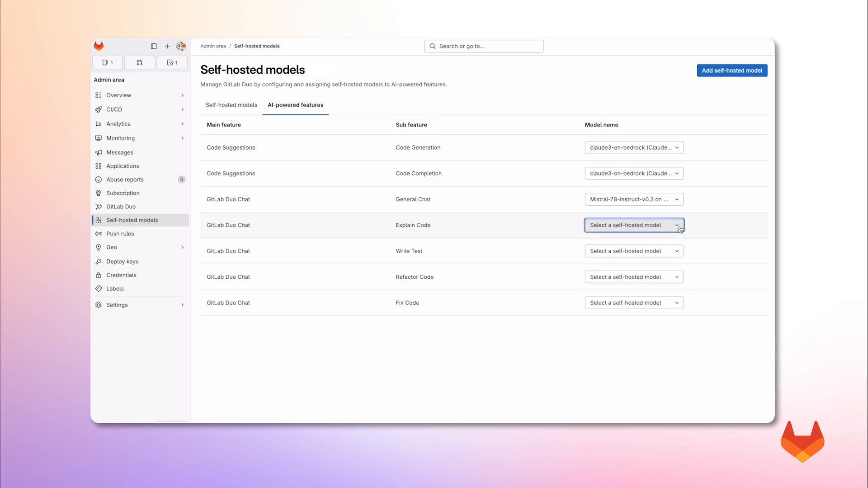
mouse_move(708, 231)
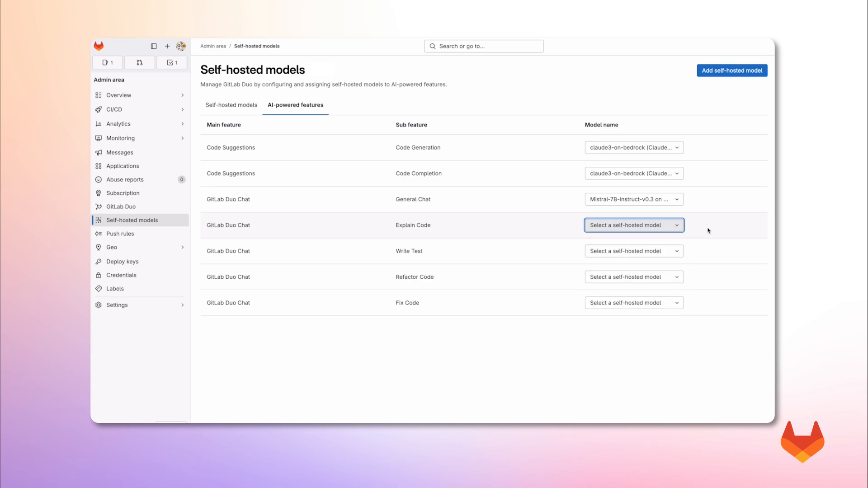
left_click(231, 104)
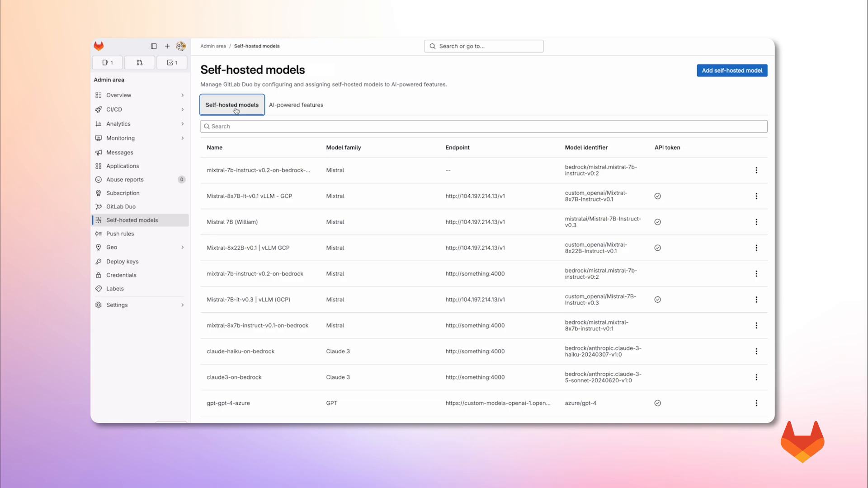
mouse_move(504, 99)
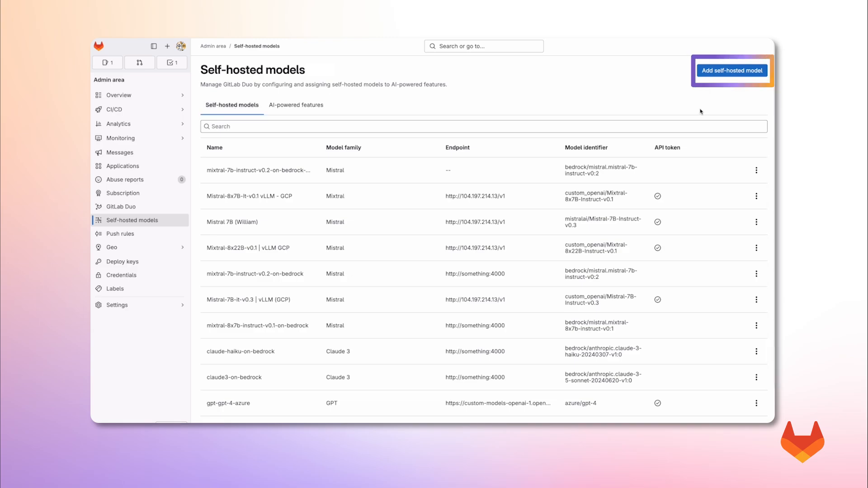
left_click(731, 70)
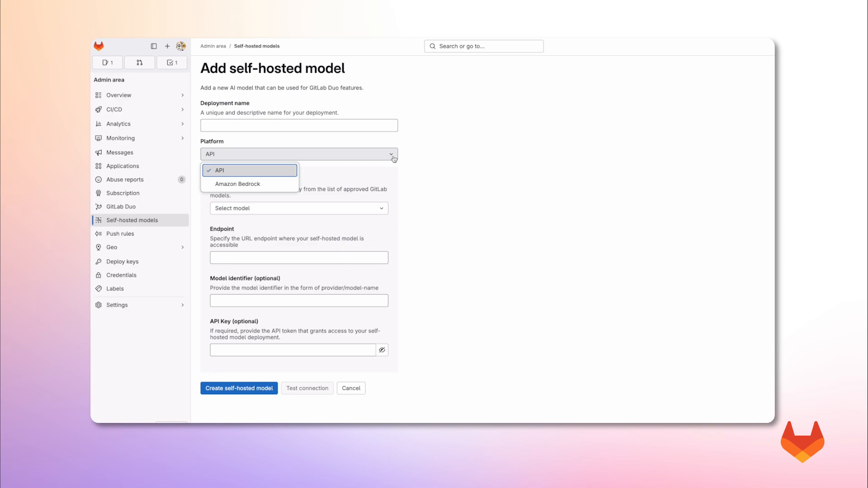
mouse_move(266, 188)
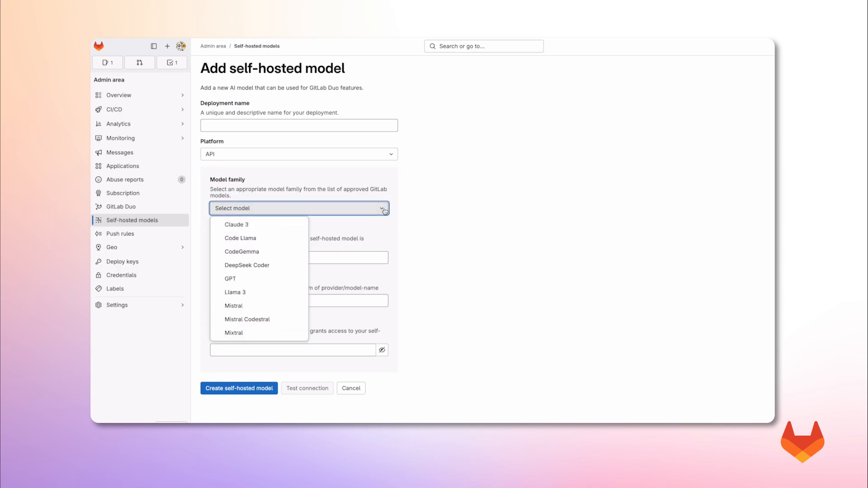
mouse_move(275, 292)
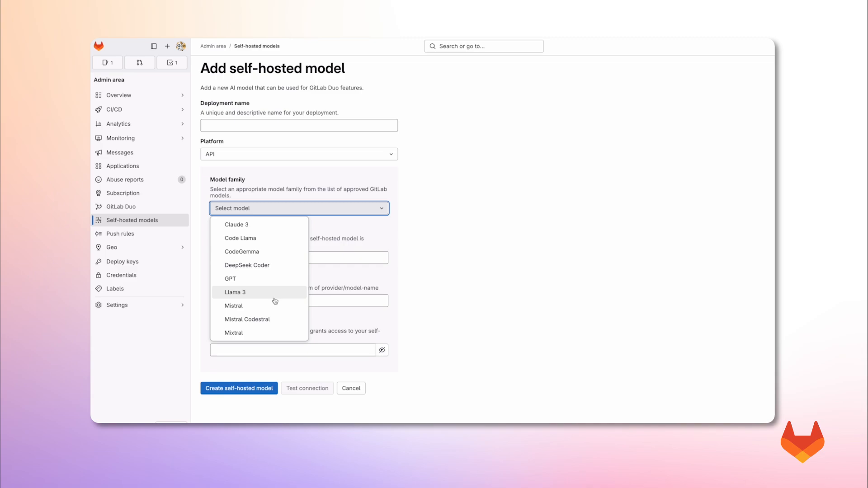
Step: Keep the platform as API and choose Mistral as the model family
scroll("down", 3)
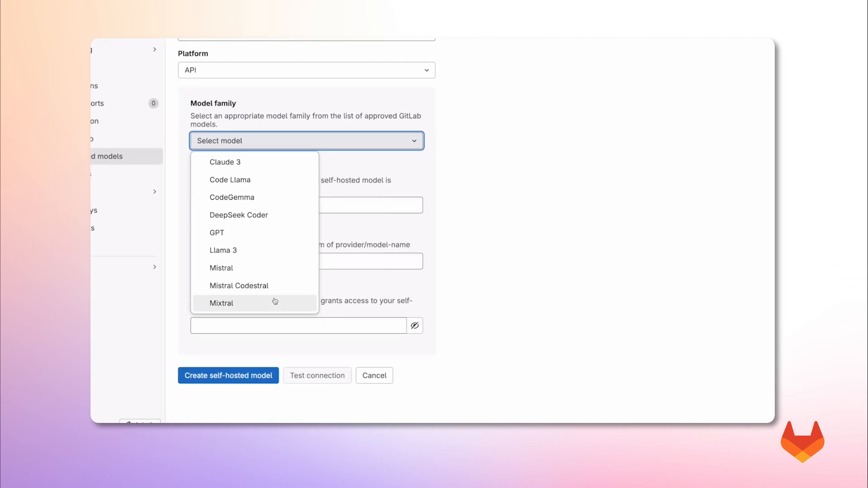
mouse_move(277, 254)
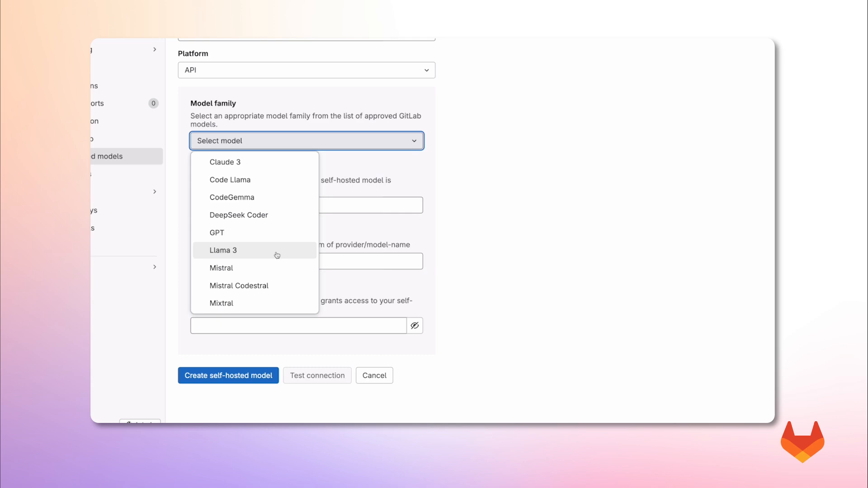
mouse_move(247, 267)
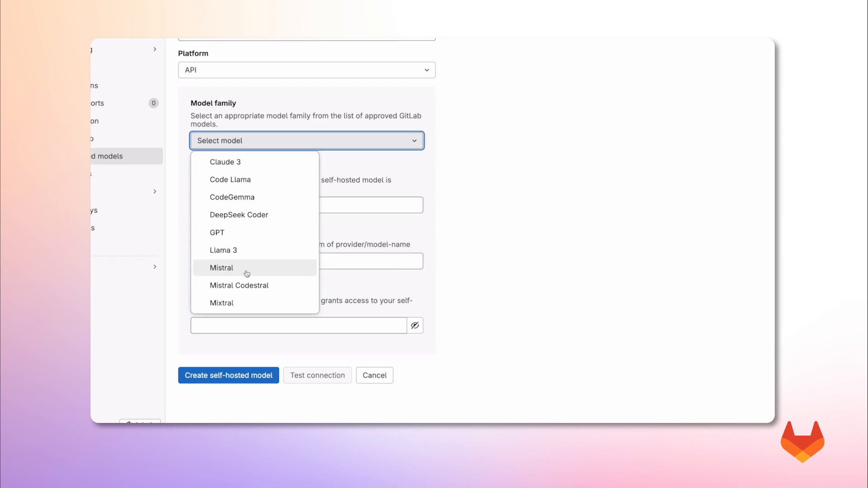
left_click(221, 267)
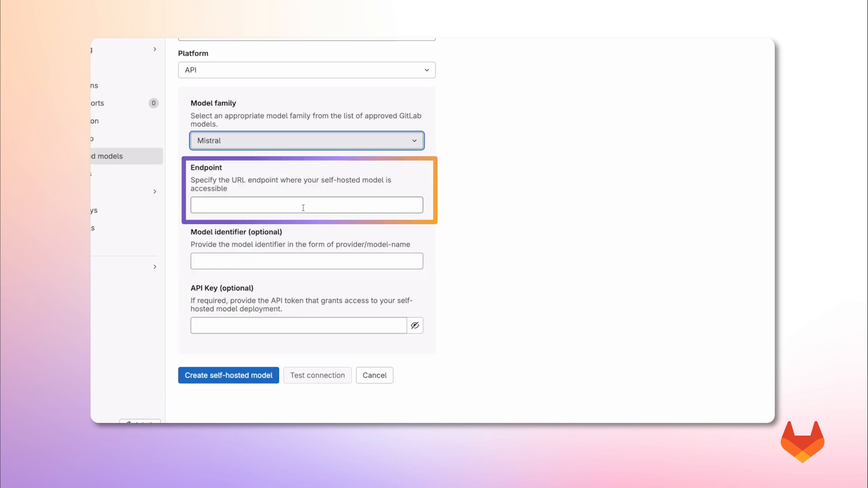
type("http://104.197.214.13/v1")
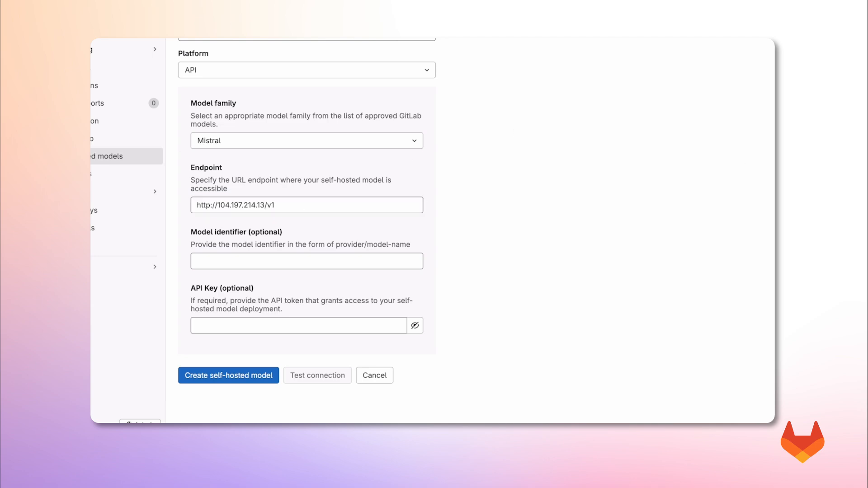
left_click(307, 261)
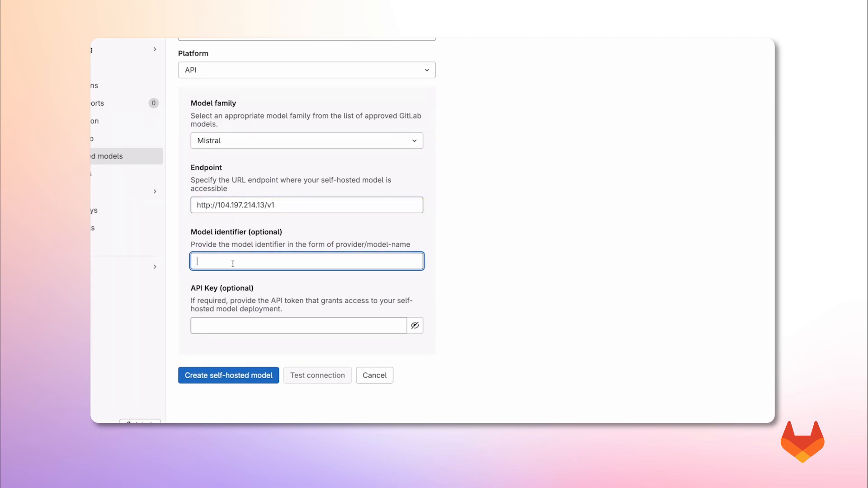
type("mistralai/Mistral-7B-Instruct-v0.3")
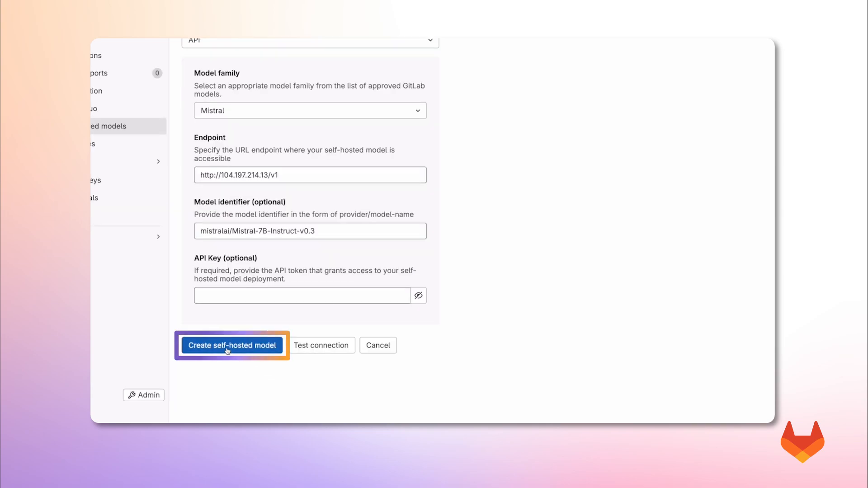
left_click(231, 345)
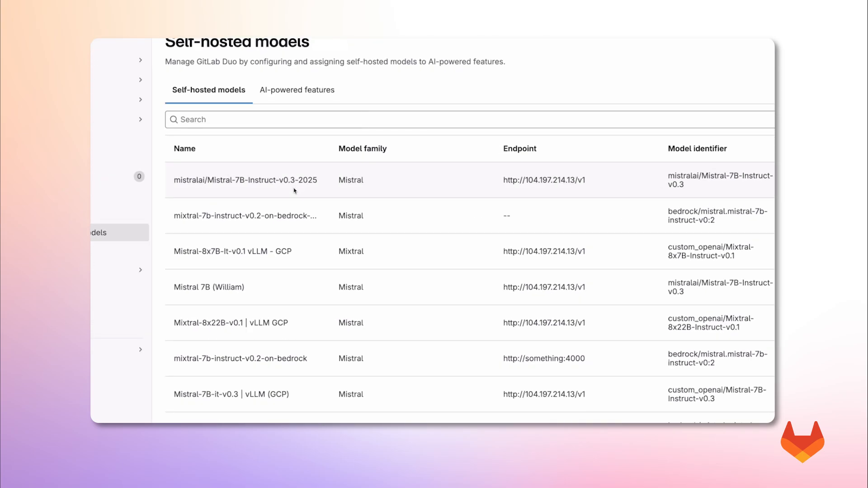
left_click(244, 180)
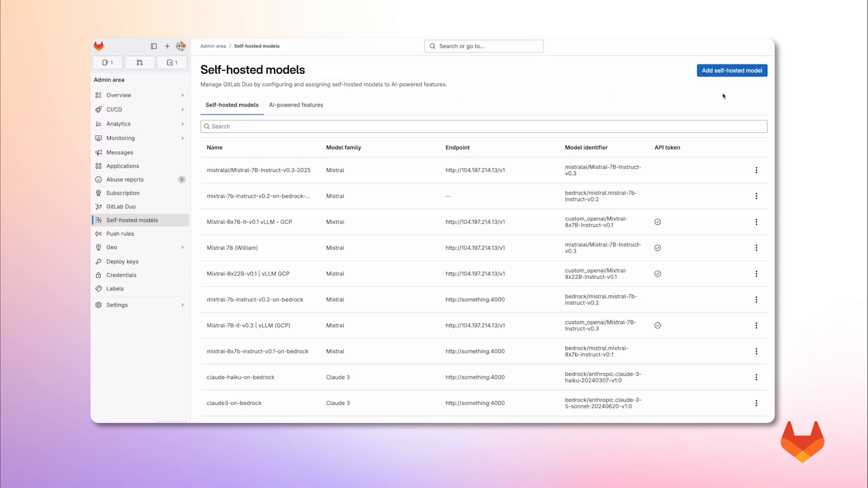
Step: Fill a new model: mixtral-7b-instruct-v0.2-on-bedrock-2025, Amazon Bedrock, Mistral, bedrock/mistral.mistral-7b-instruct-v0:2
left_click(732, 71)
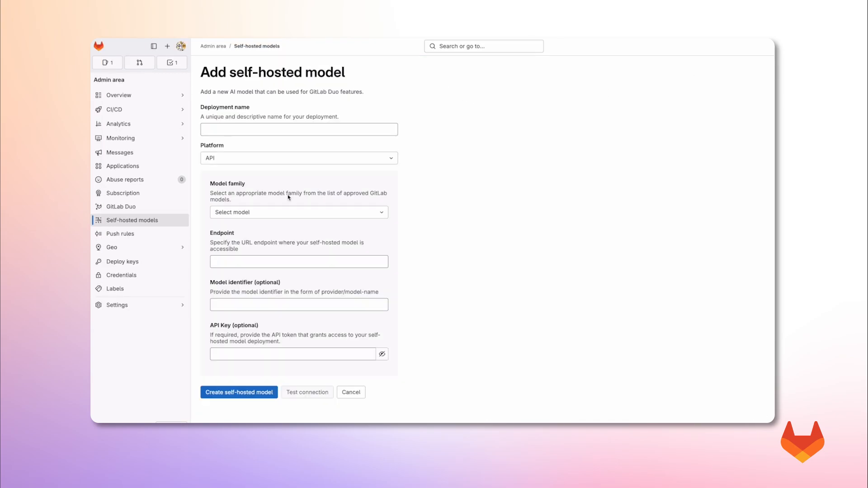
mouse_move(287, 197)
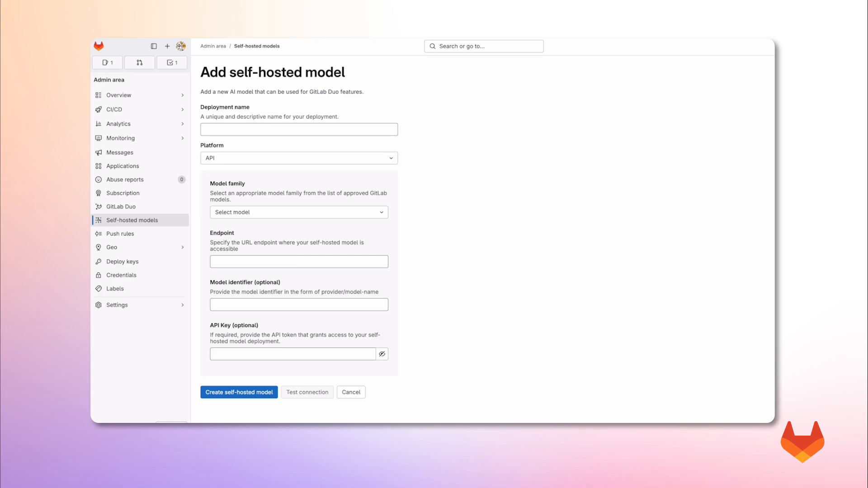
type("mixtral-7b-instruct-v0.2-on-bedrock-2025")
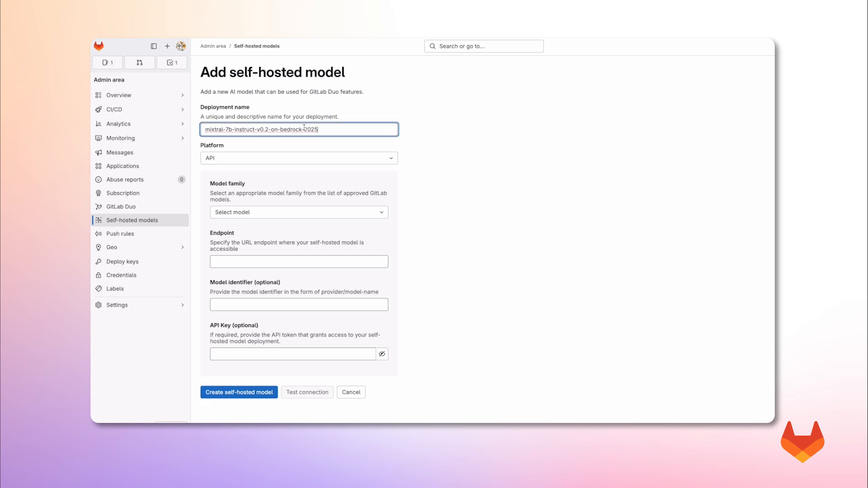
left_click(298, 157)
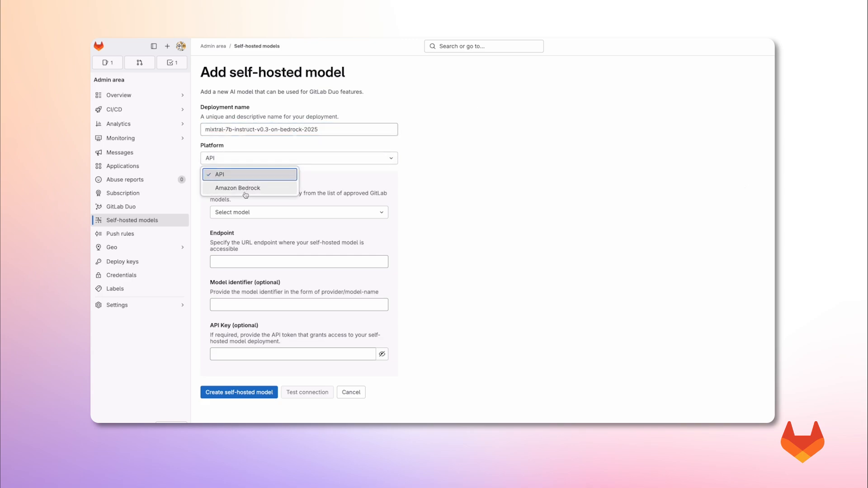
left_click(237, 188)
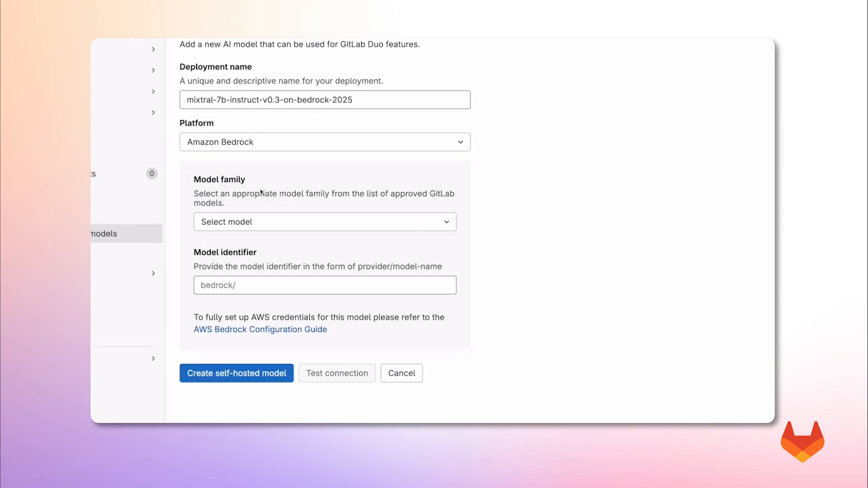
left_click(324, 222)
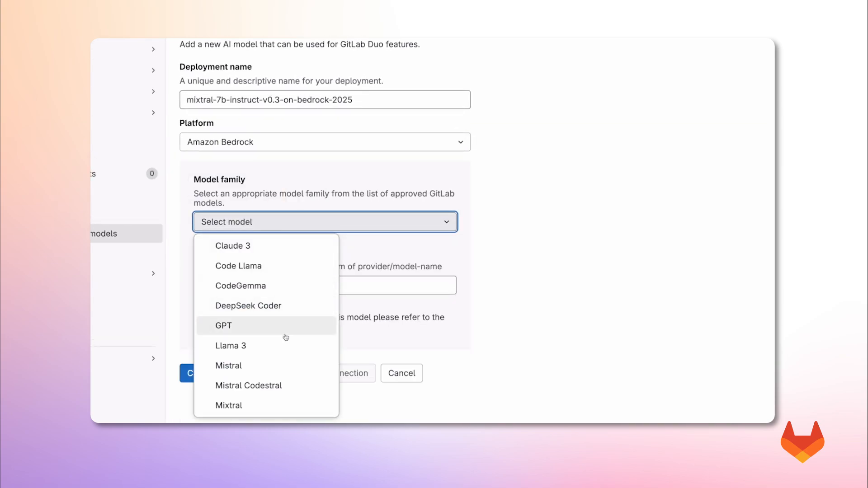
left_click(227, 365)
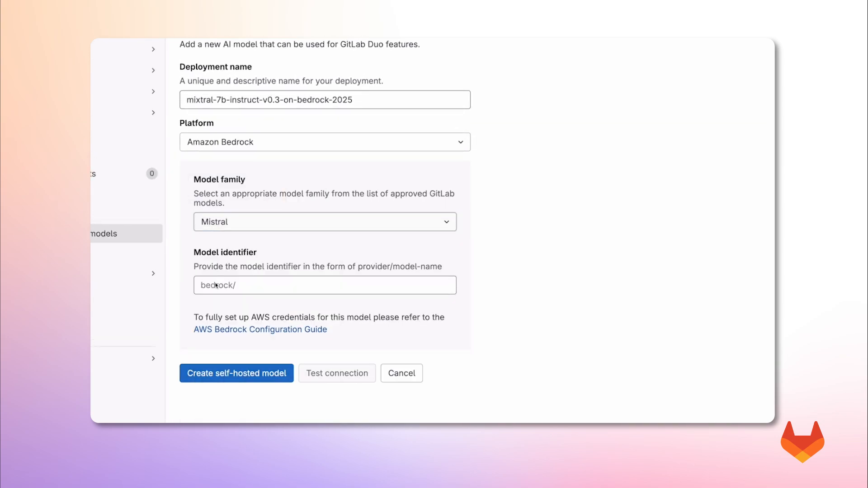
type("bedrock/mistral.mistral-7b-instruct-v0:2")
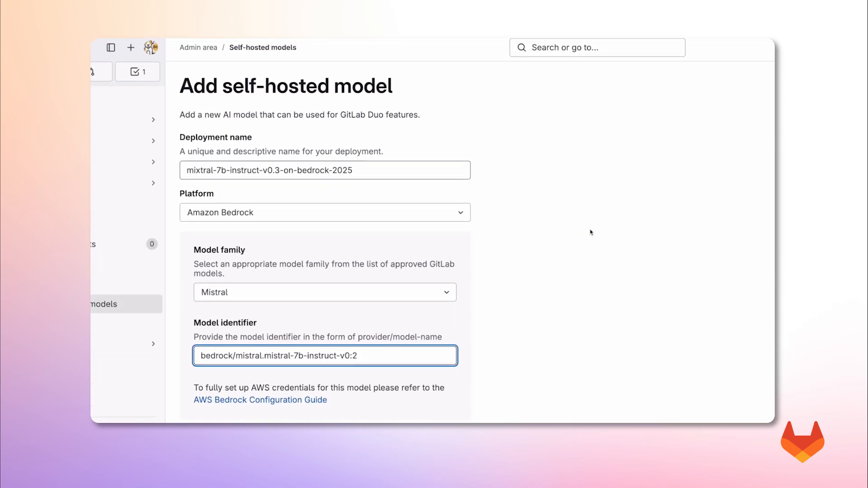
Step: Test the Bedrock model connection, create the model, and view AI-powered features
left_click(348, 396)
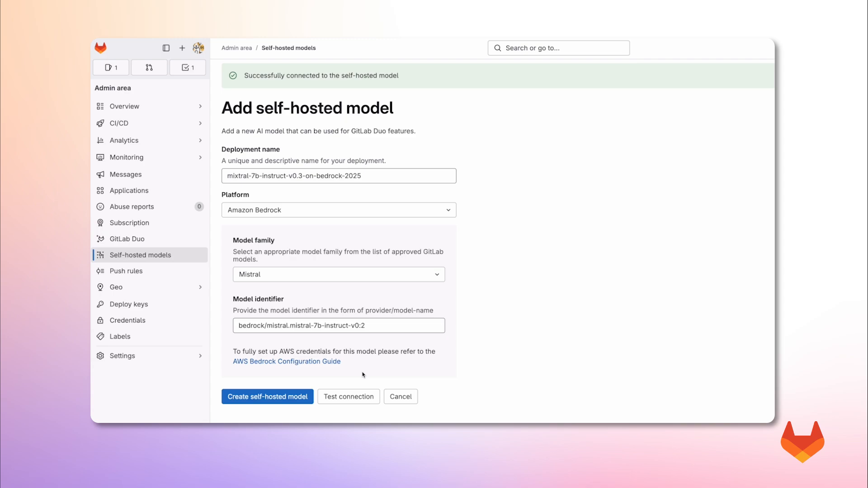
mouse_move(481, 106)
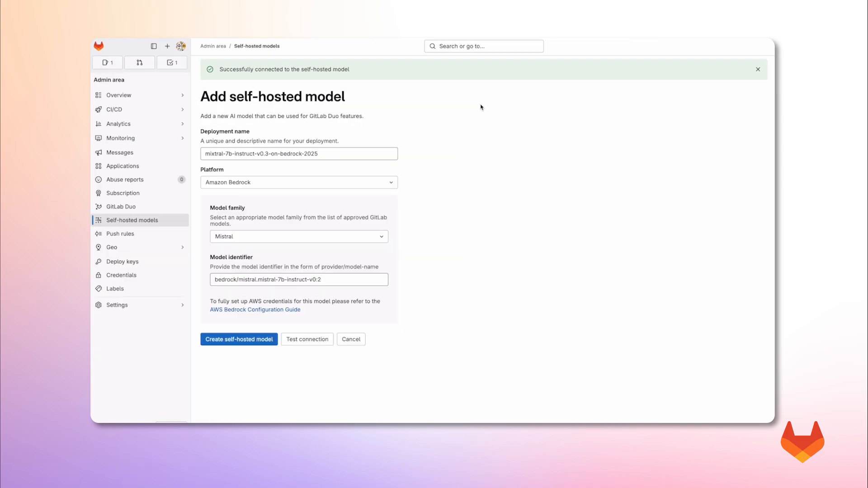
left_click(239, 339)
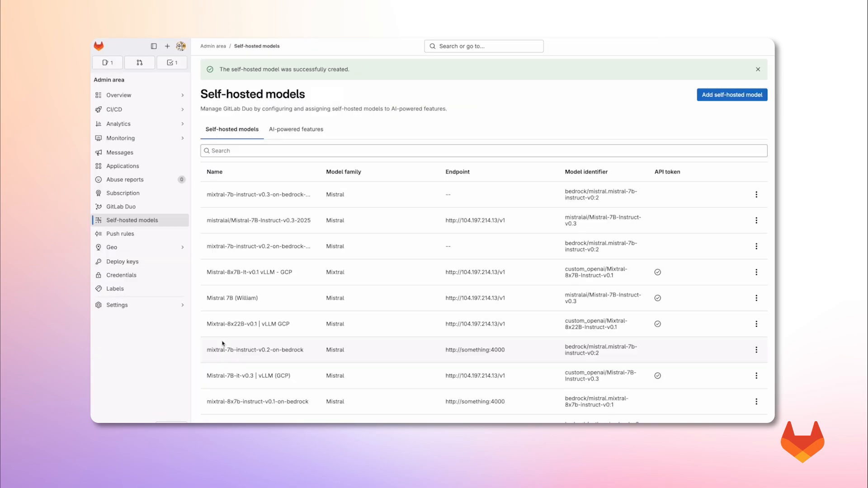
scroll("down", 3)
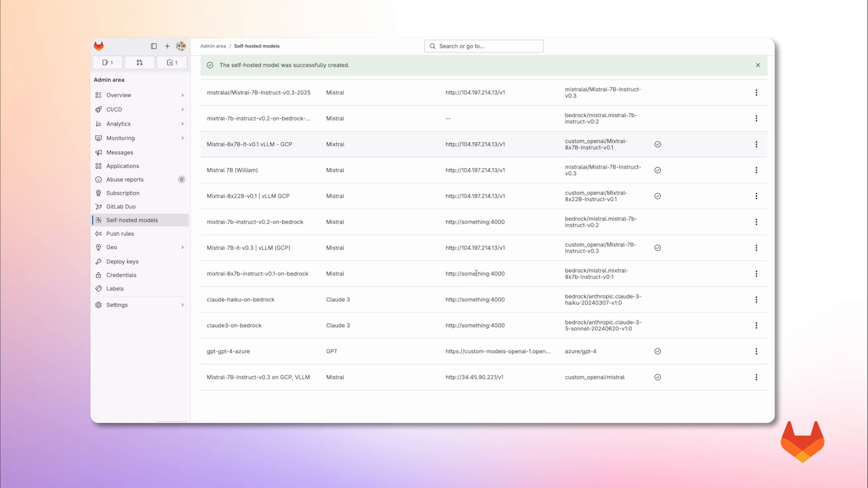
left_click(295, 128)
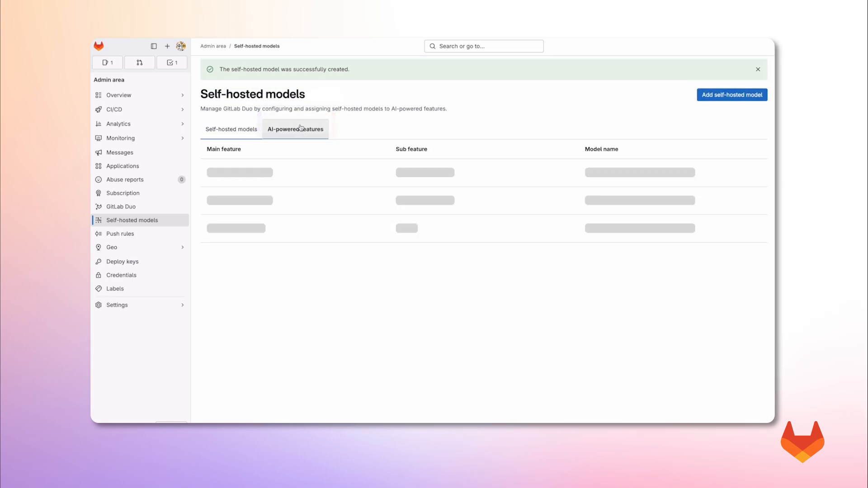
Step: Assign the mixtral v0.2 model to Explain Code in the feature assignments
left_click(295, 129)
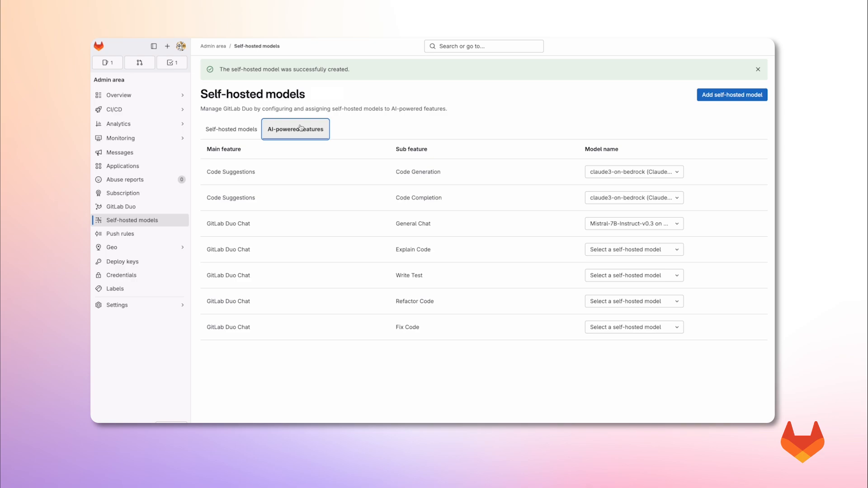
mouse_move(357, 150)
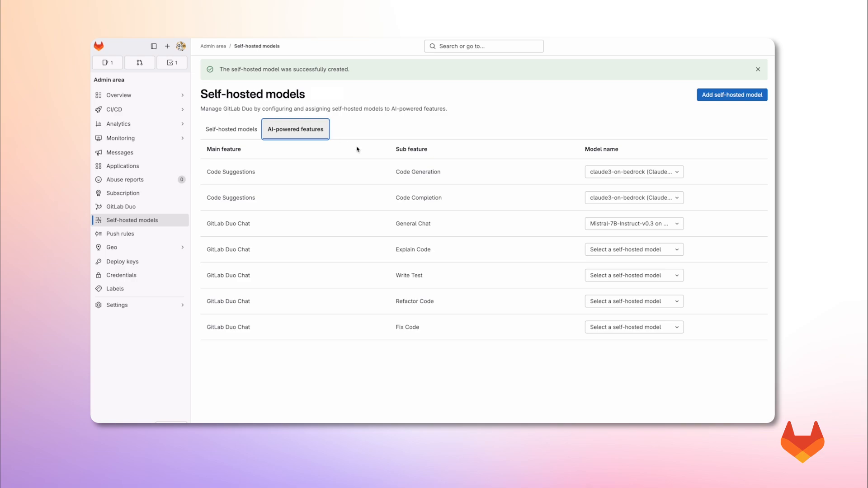
mouse_move(421, 194)
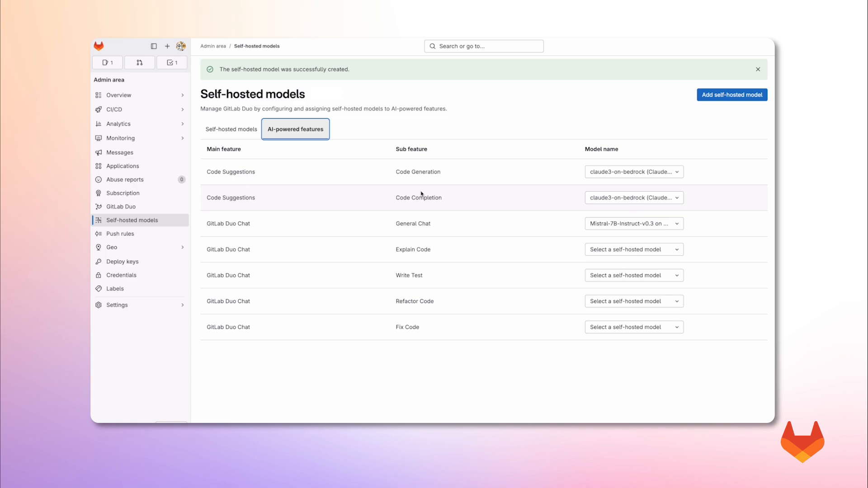
left_click(634, 249)
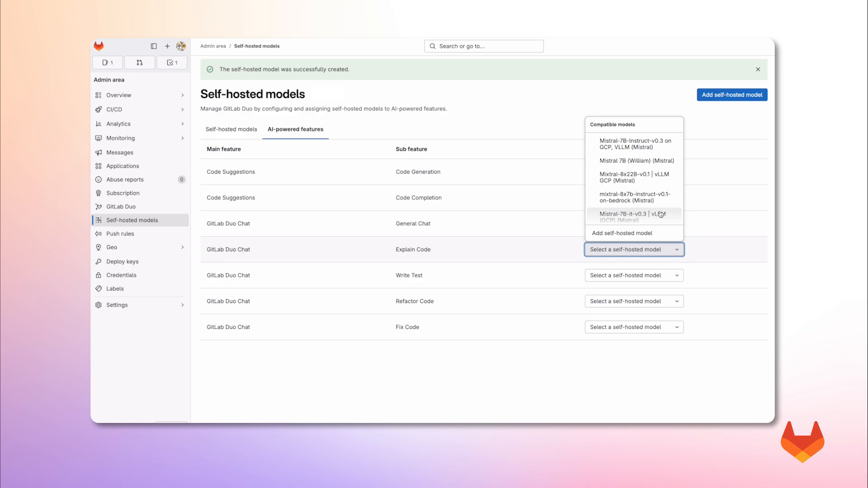
scroll("down", 3)
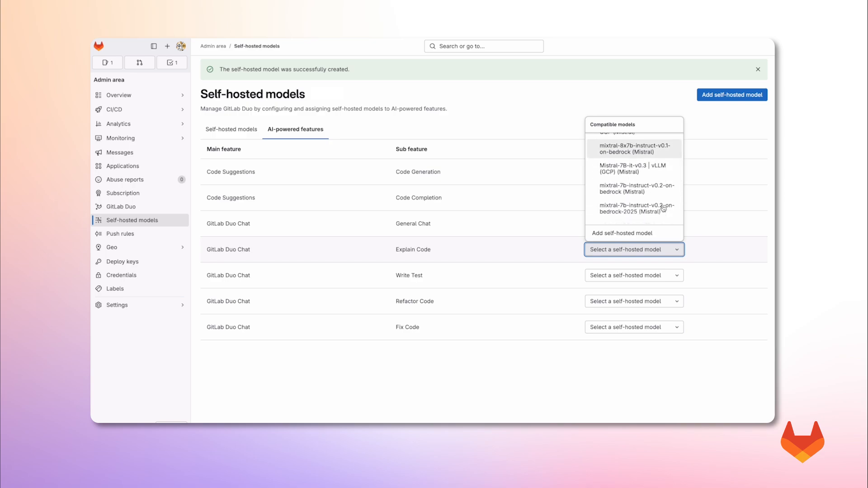
left_click(637, 212)
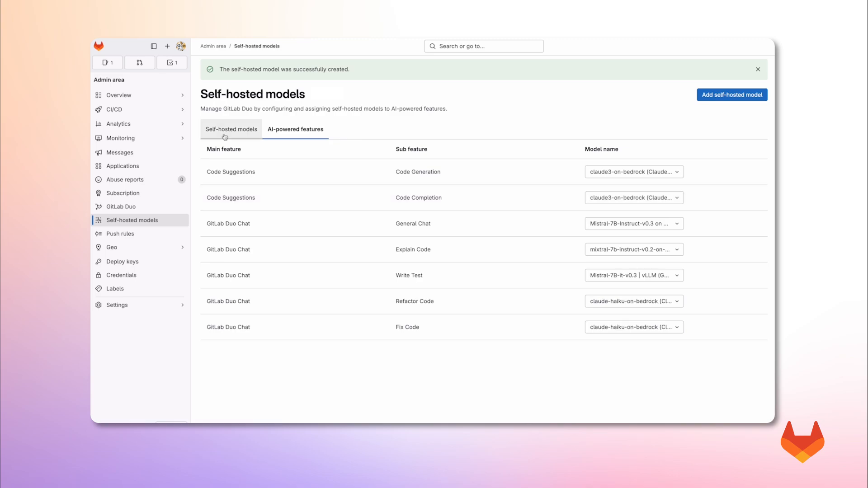
left_click(180, 46)
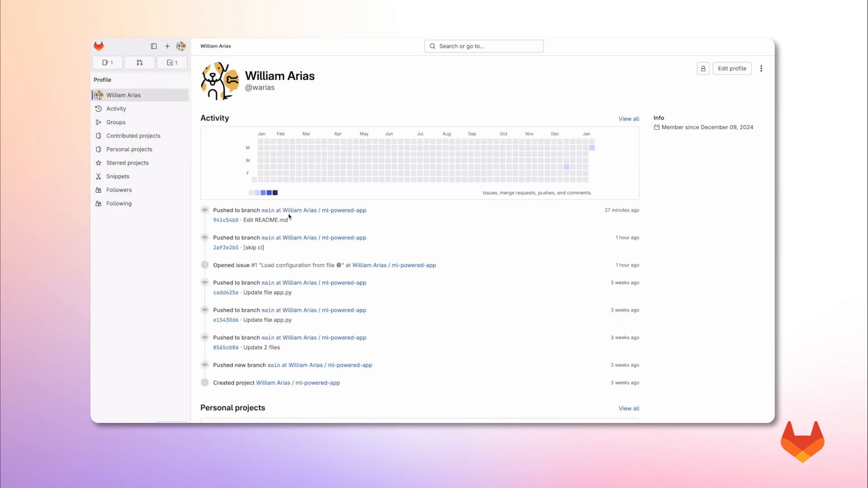
Step: Open the ml-powered-app project's issues and the 'Load configuration from file' issue
scroll("down", 3)
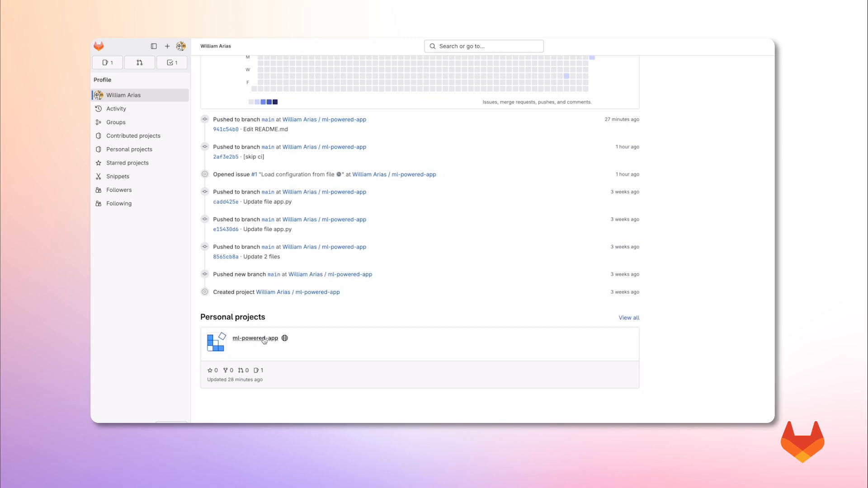
left_click(255, 338)
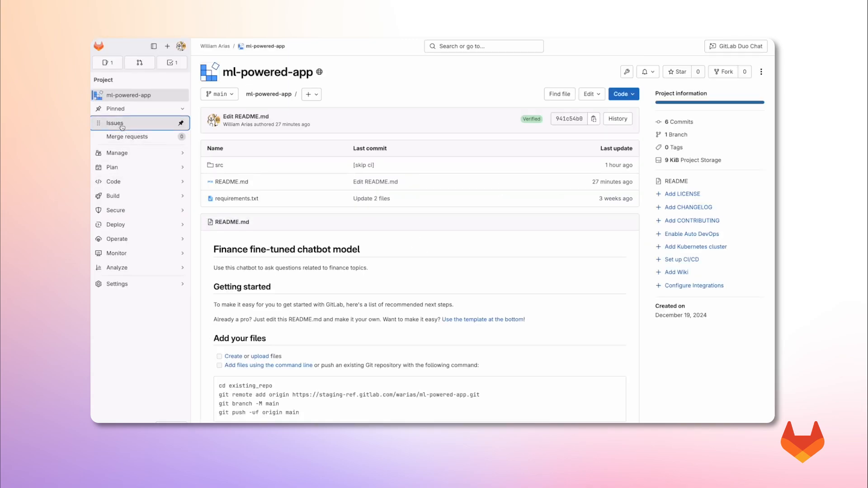
left_click(116, 122)
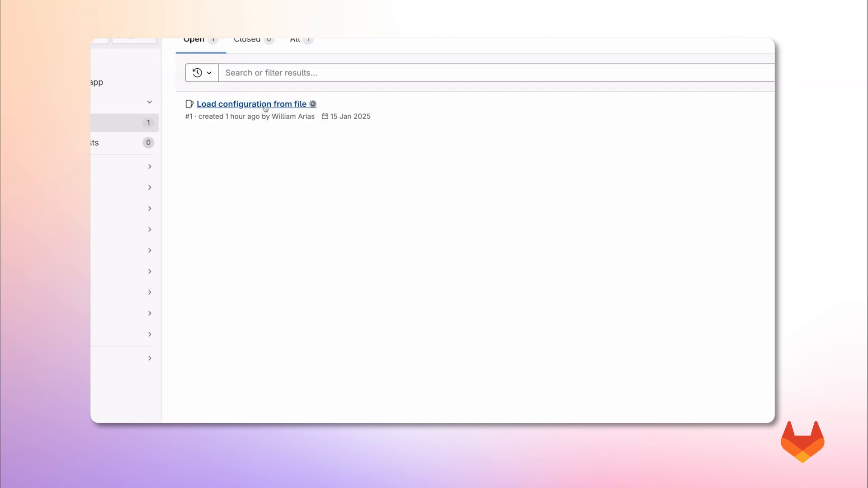
left_click(255, 104)
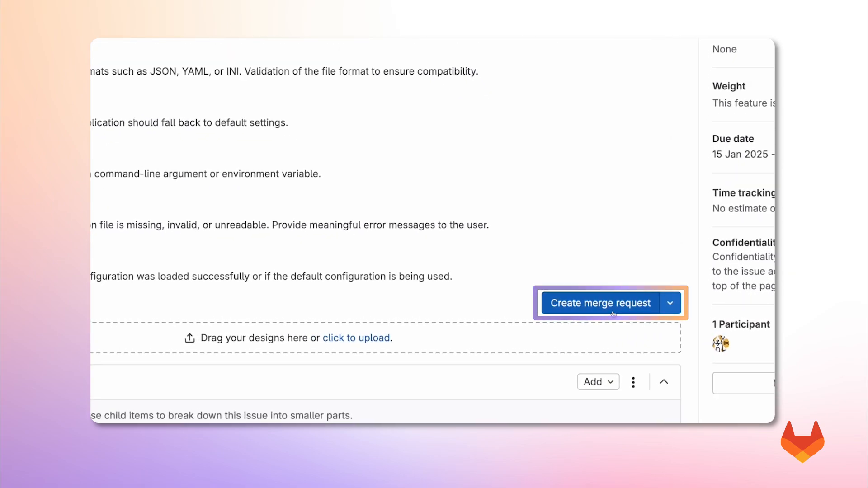
Step: Create a merge request for the issue and show its Code options
left_click(599, 303)
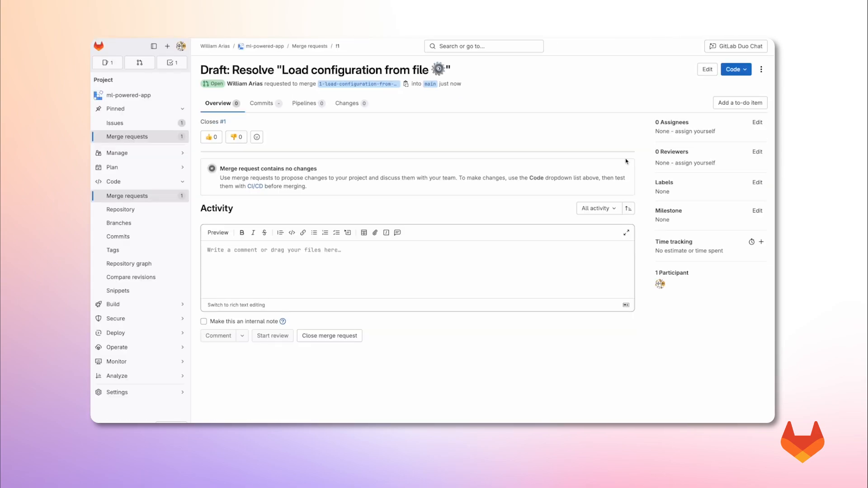
mouse_move(476, 153)
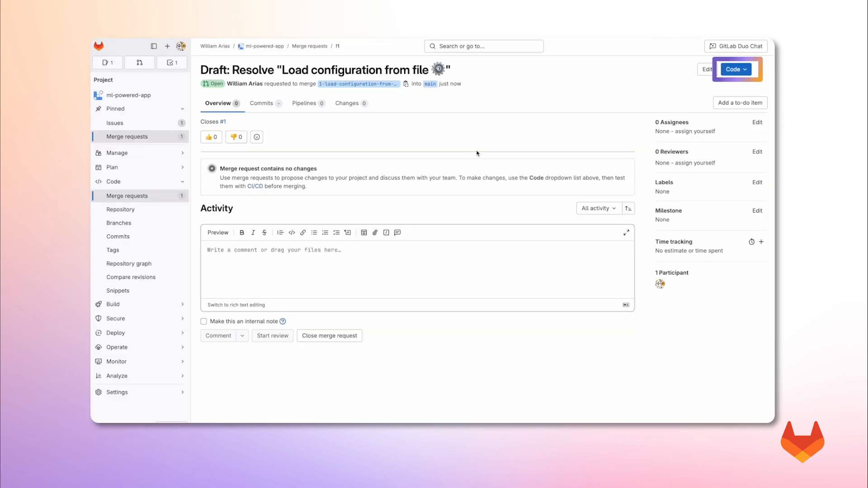
left_click(735, 69)
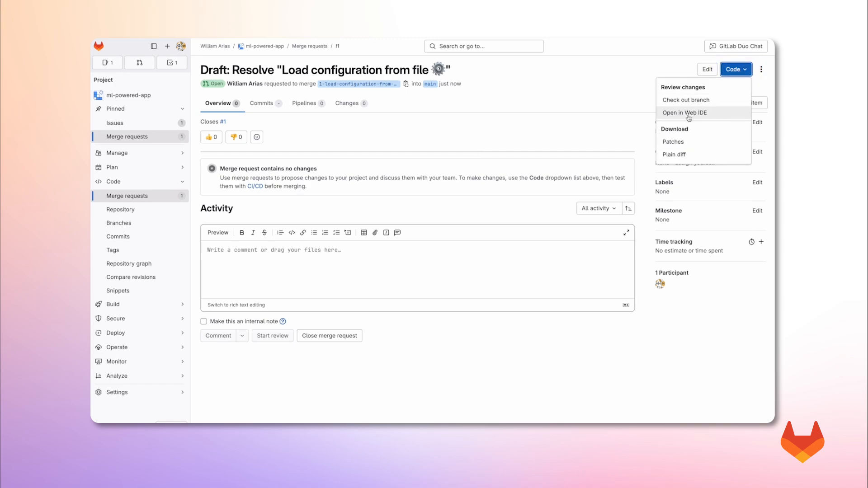
Step: Open the merge request branch in Web IDE and open src/app.py
left_click(686, 113)
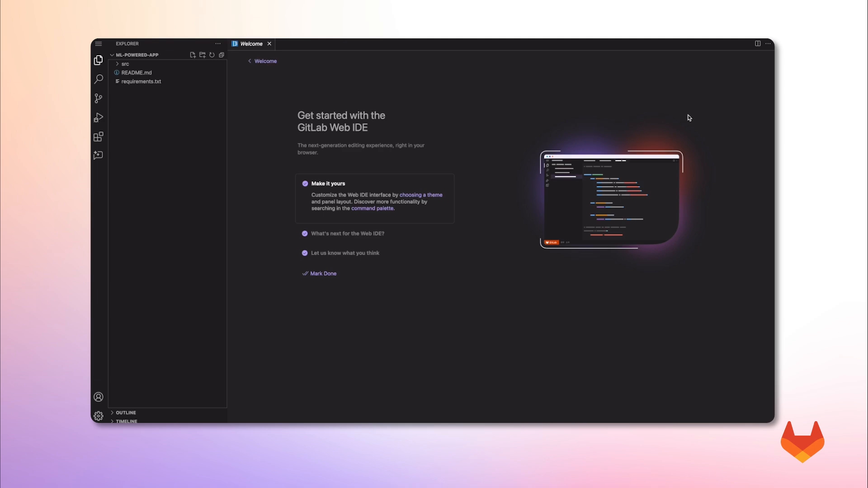
left_click(125, 63)
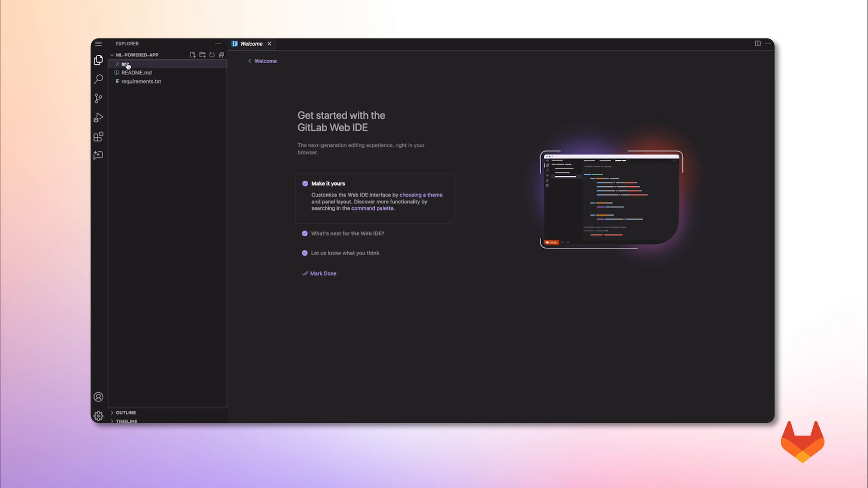
left_click(127, 65)
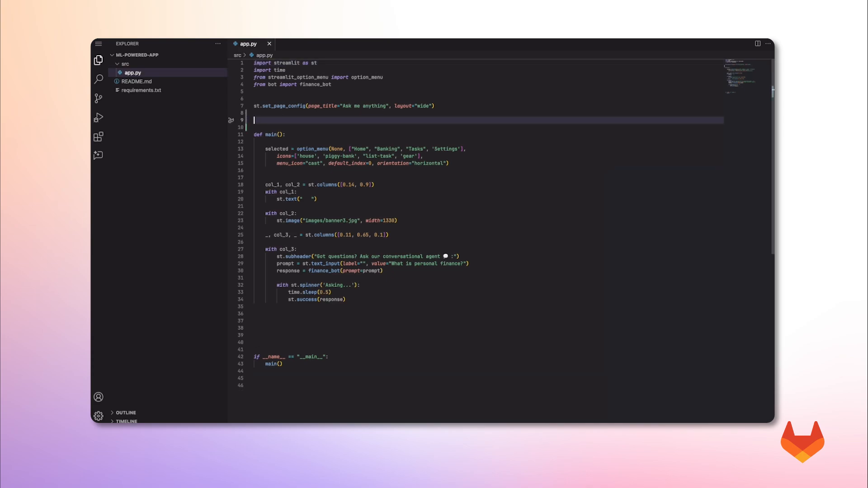
Step: Comment '# define function to load YAML configuration file', accept the suggestion, and review changes
type("# define function to load YAML")
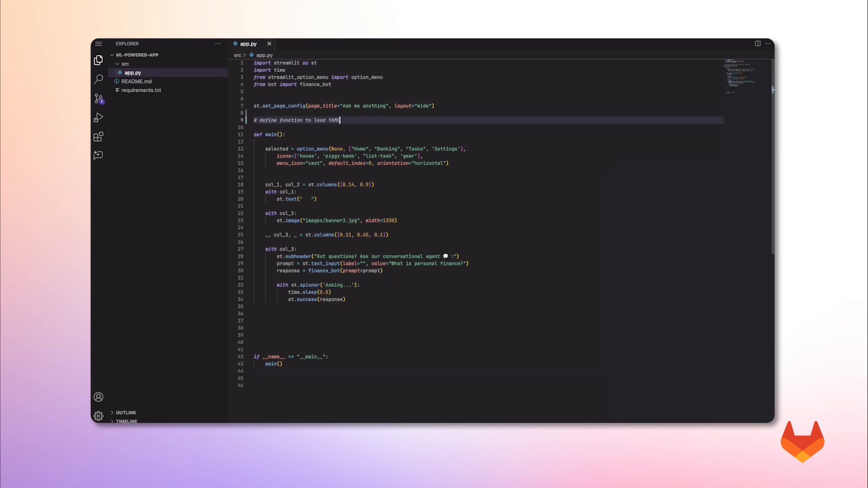
type("configuration file")
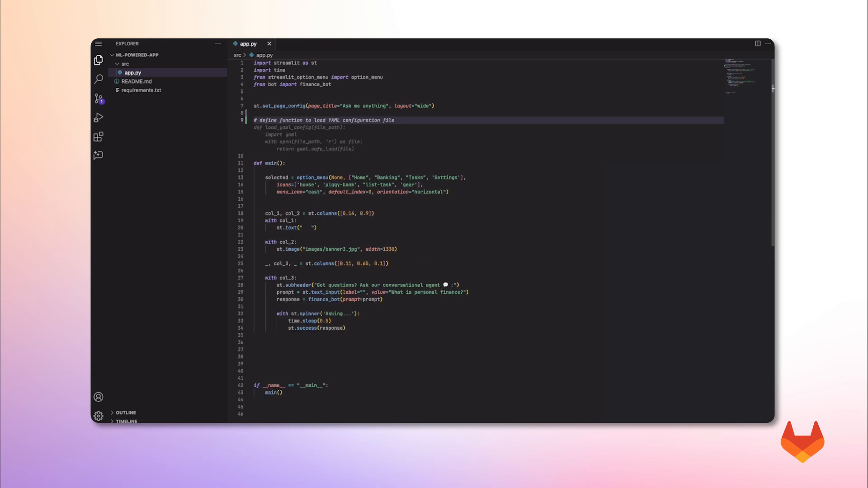
left_click(394, 120)
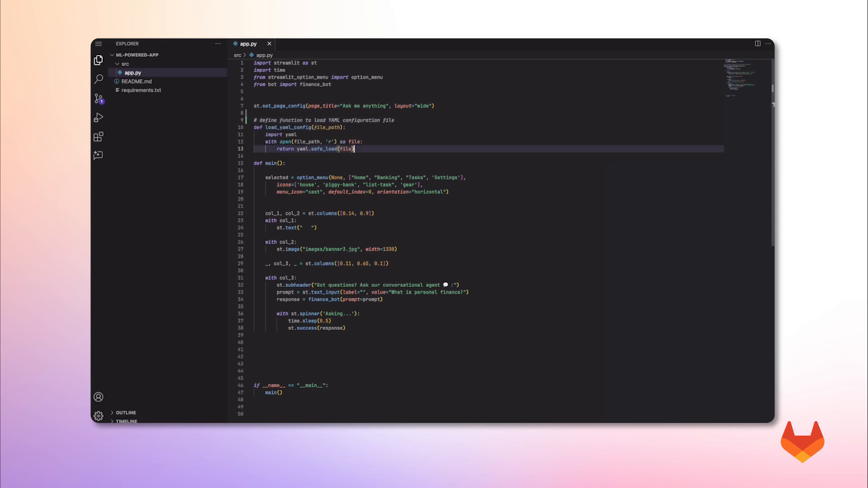
left_click(98, 99)
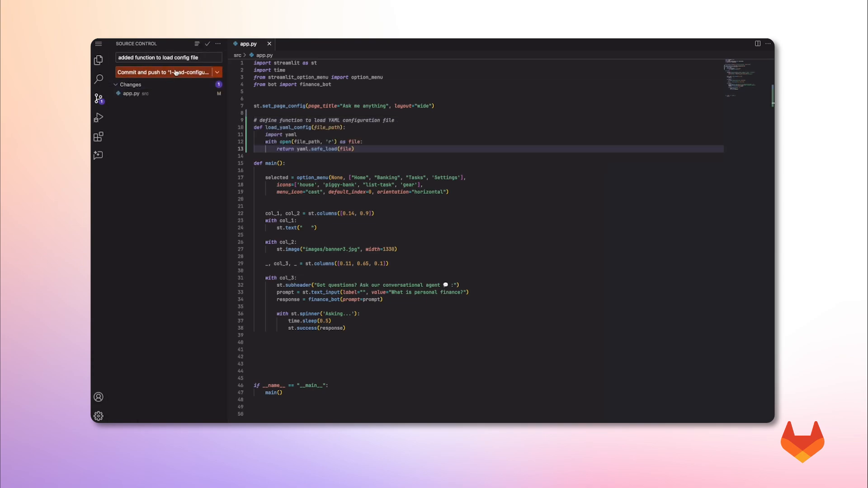
Step: Commit and push the app.py change, then return to the project's files
left_click(164, 72)
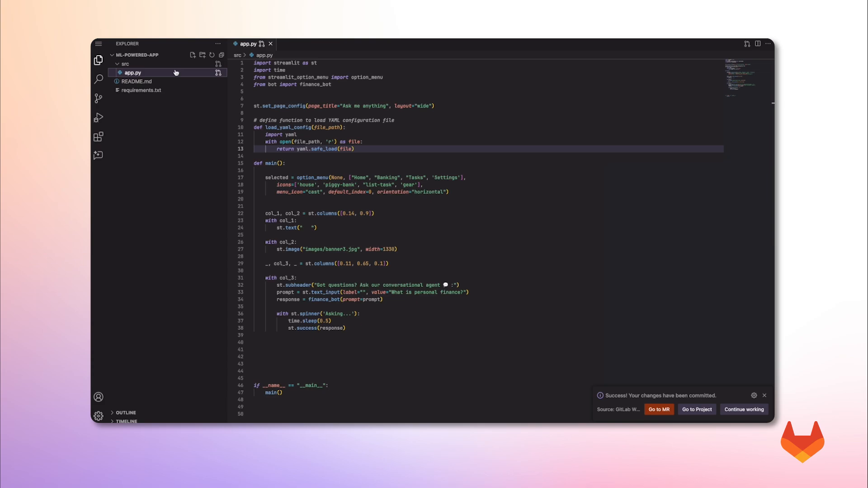
mouse_move(413, 47)
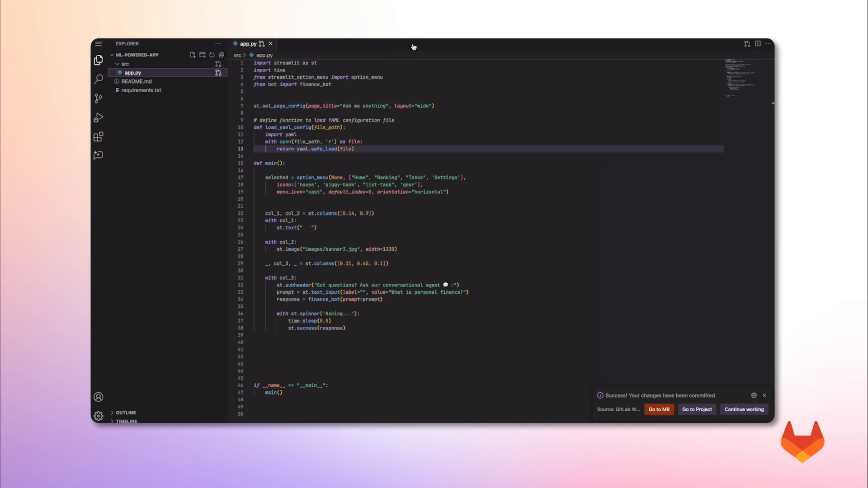
left_click(696, 409)
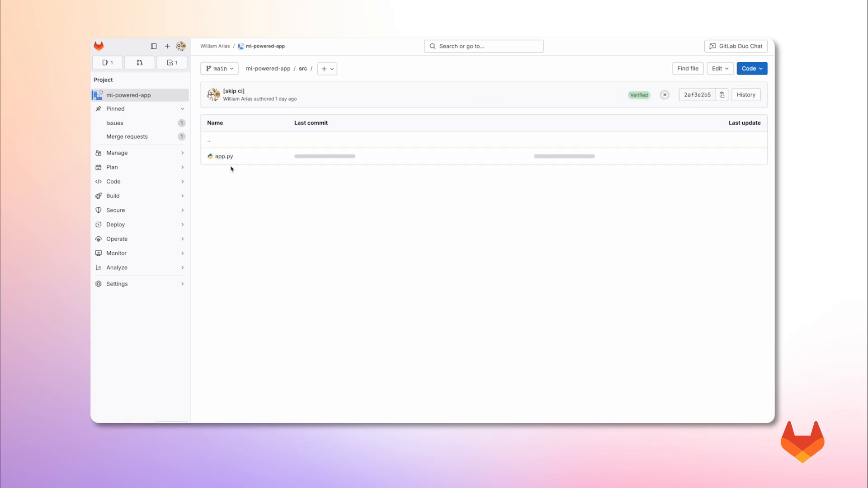
Step: Open app.py beside Duo Chat and ask 'what is this script about?'
left_click(222, 156)
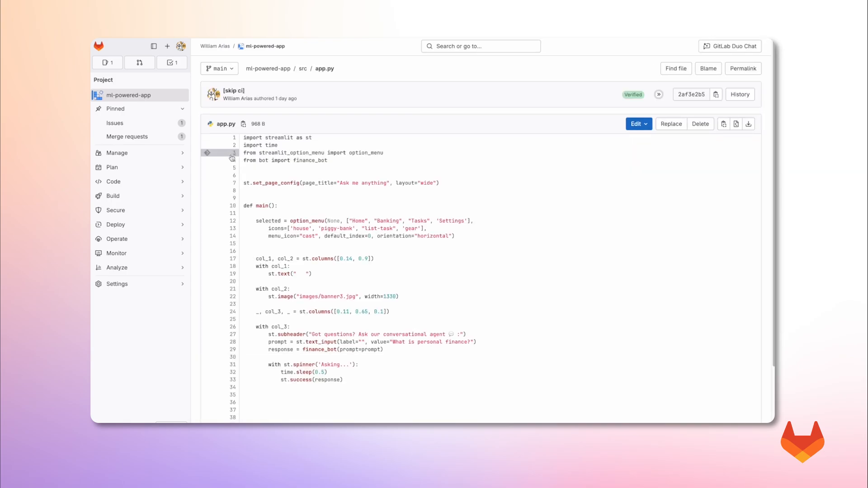
left_click(715, 46)
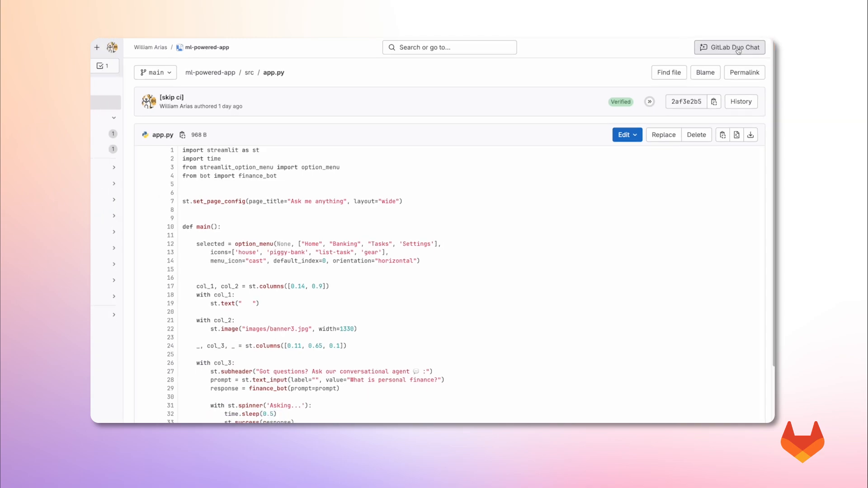
left_click(730, 47)
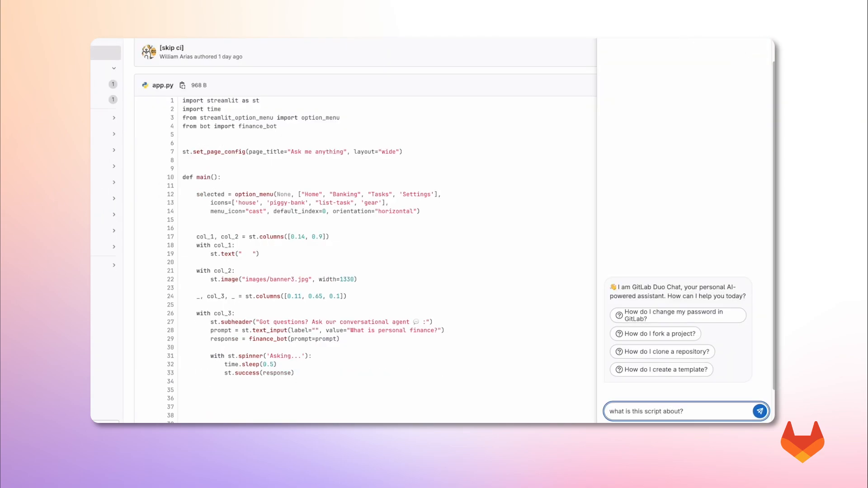
left_click(760, 412)
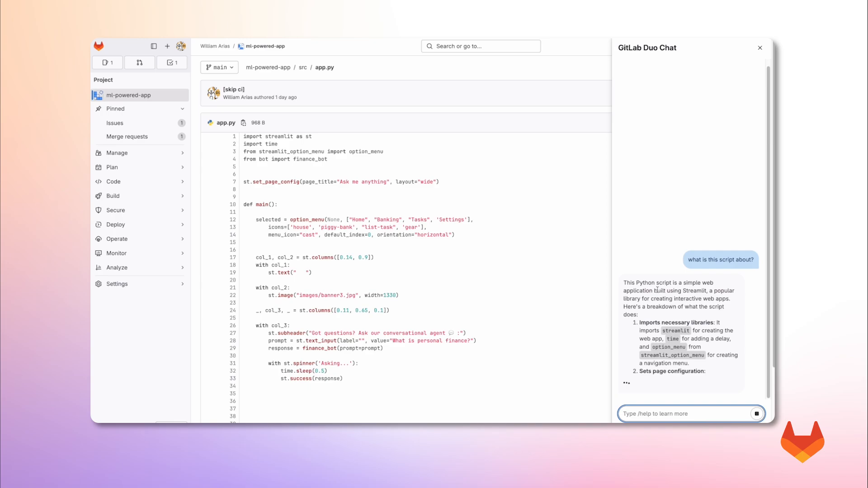